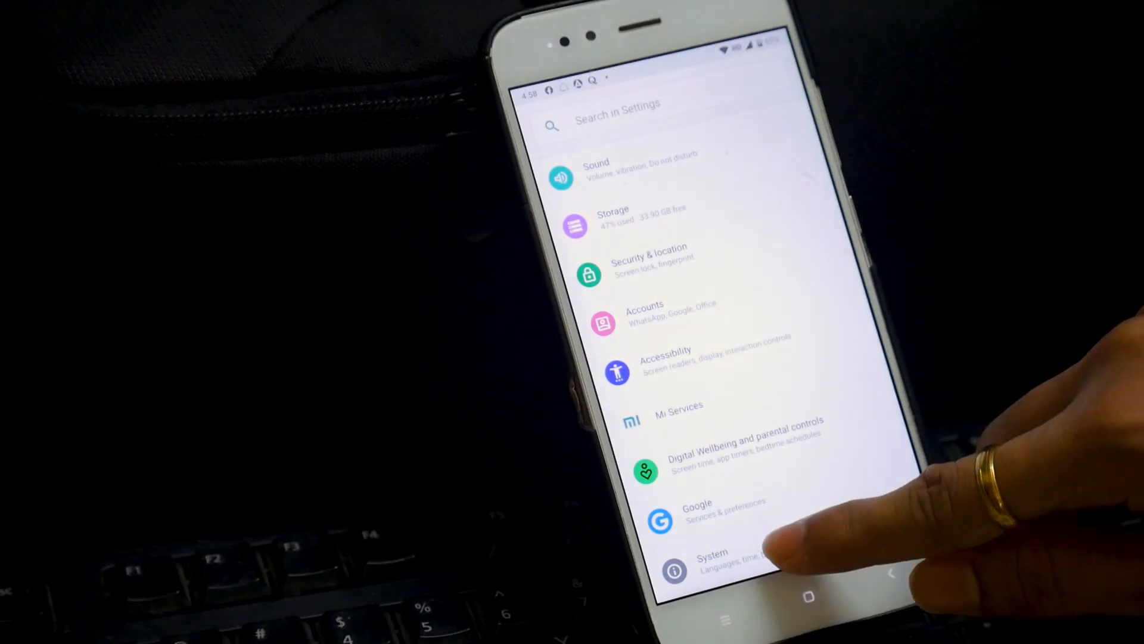
Step: On the phone, go into Settings > System and expand the advanced options
{"action": "left_click", "coordinate": [712, 558]}
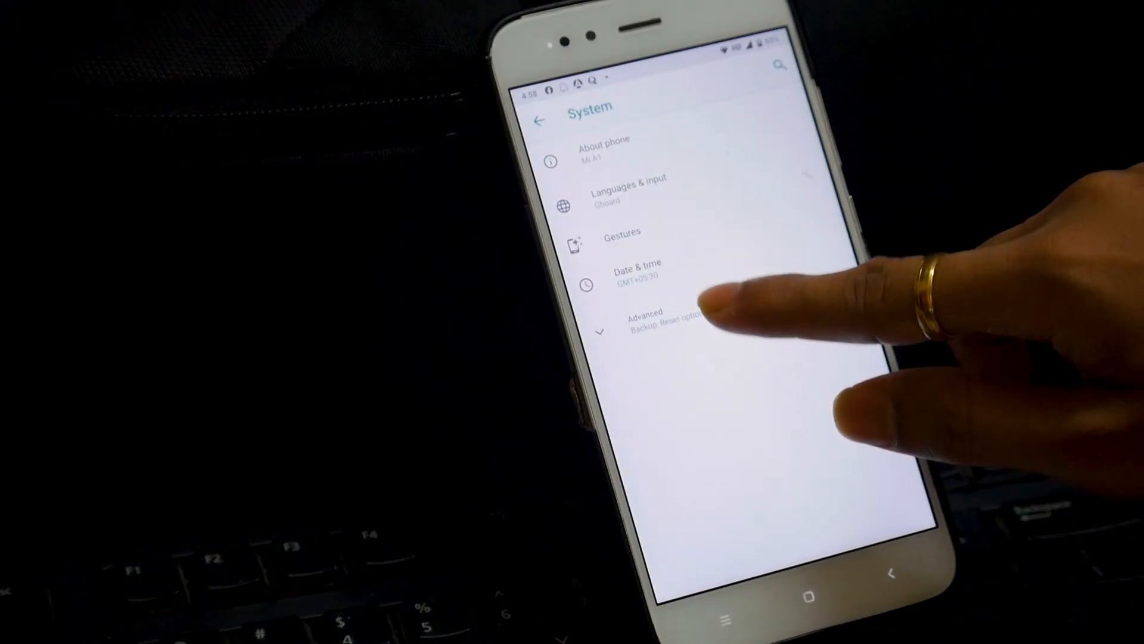
{"action": "left_click", "coordinate": [646, 321]}
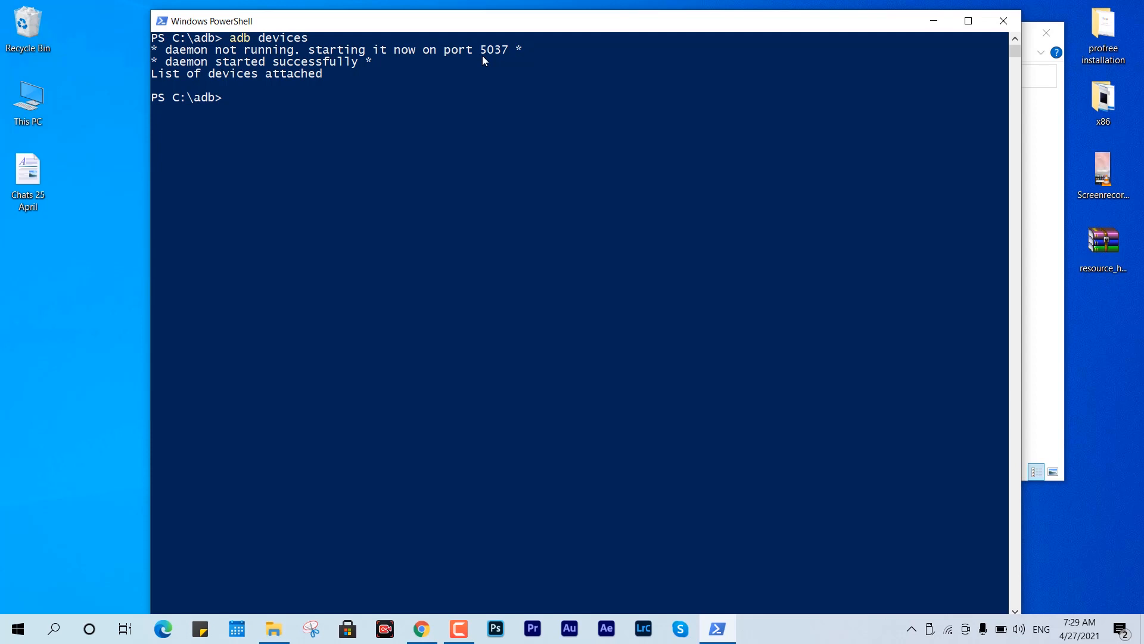
Step: Run adb devices again so phone 62646af60404 is listed as an attached device
{"action": "type", "text": "adb devices"}
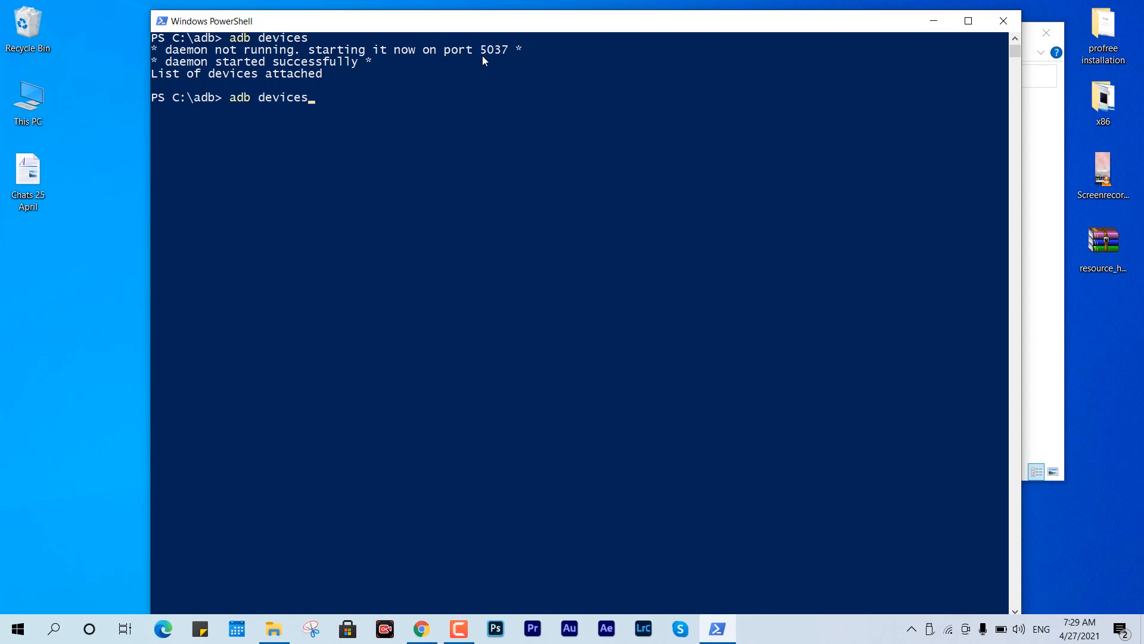
{"action": "key", "text": "Return"}
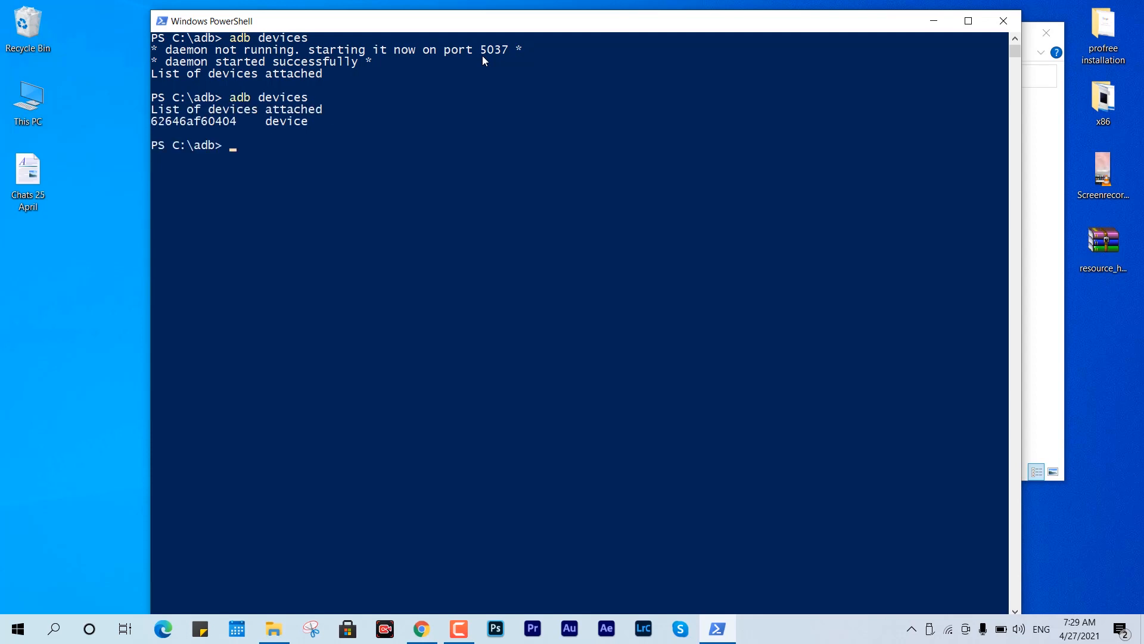
{"action": "type", "text": "a"}
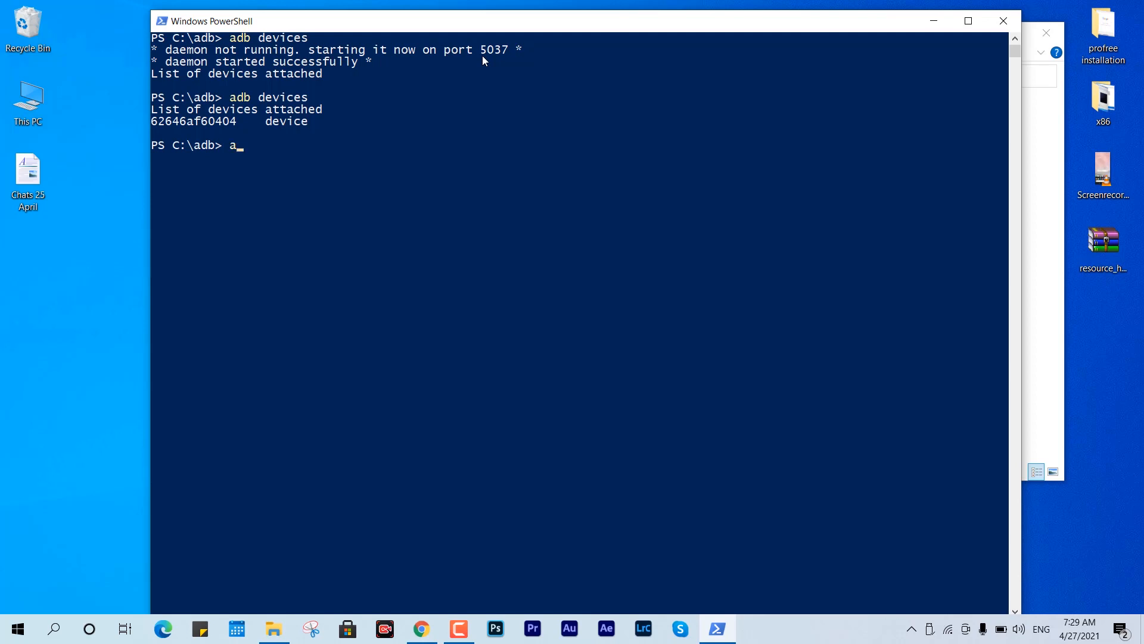
Step: Run adb shell to open a session at the tissot_sprout:/ $ prompt
{"action": "type", "text": "db"}
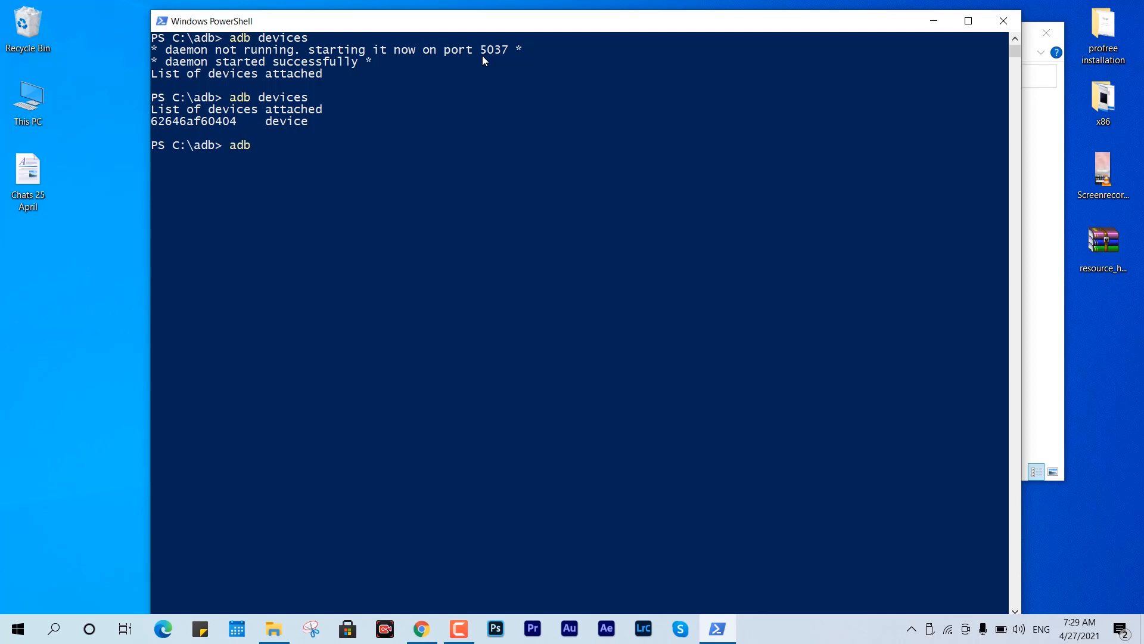
{"action": "type", "text": "shel"}
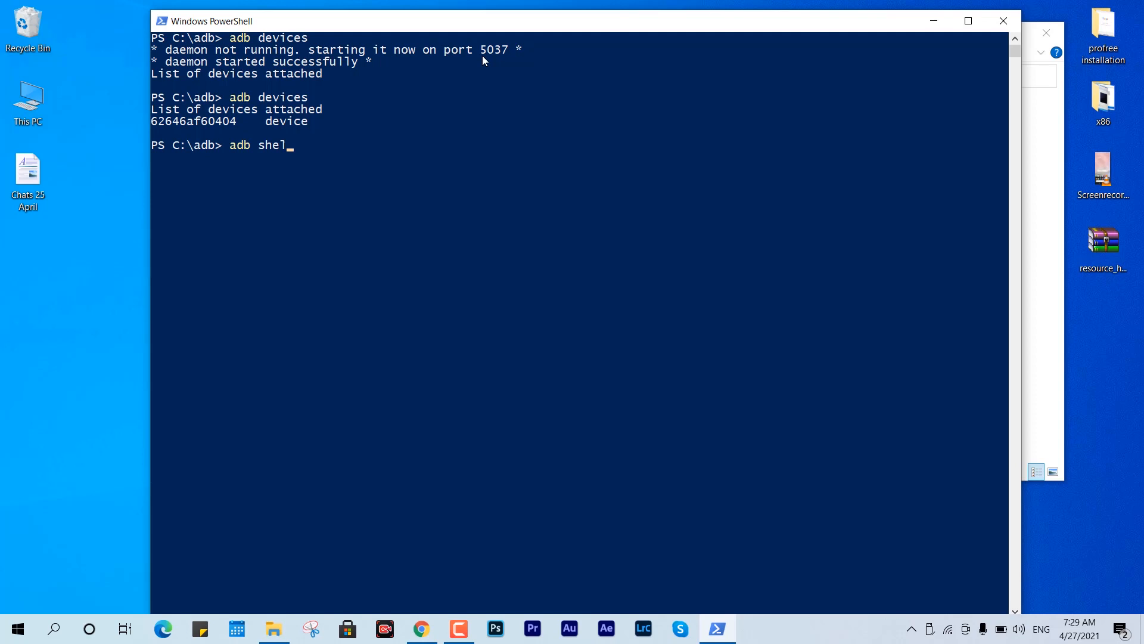
{"action": "key", "text": "Return"}
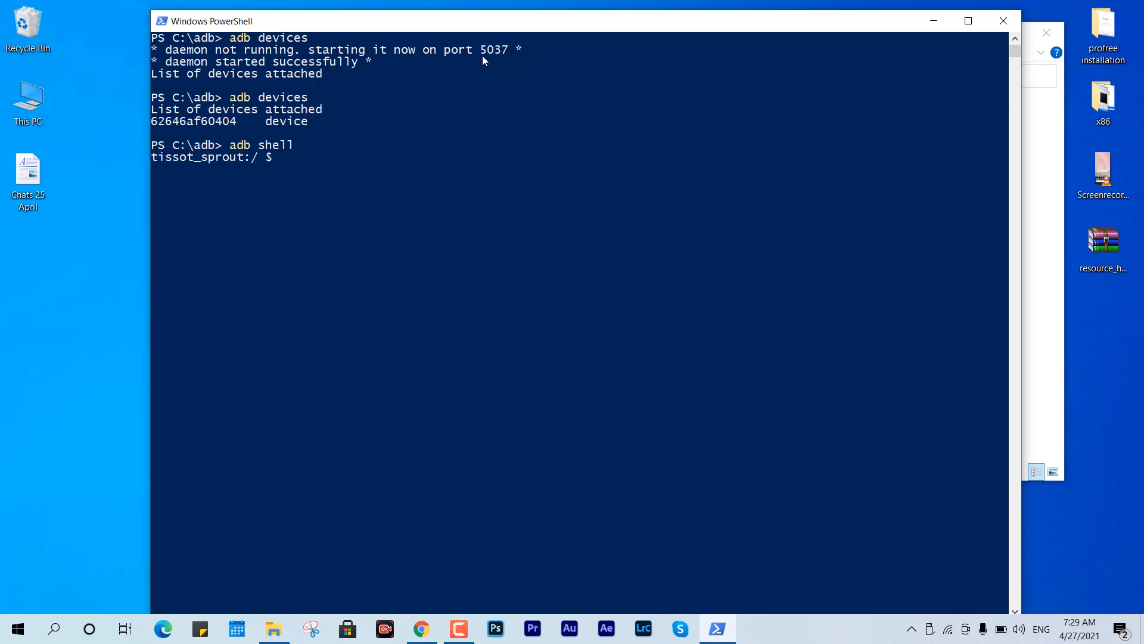